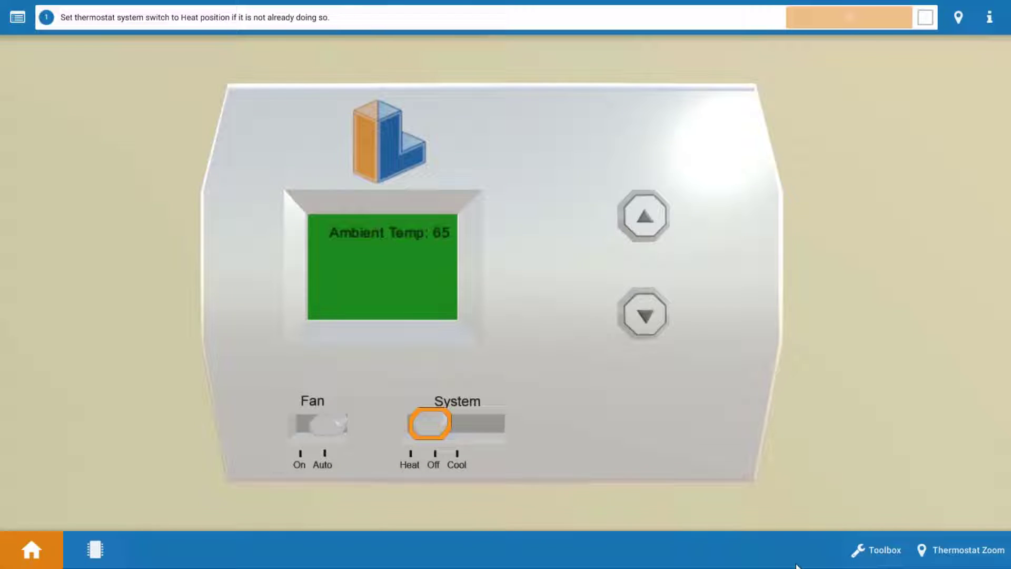
{"action": "mouse_move", "coordinate": [546, 454]}
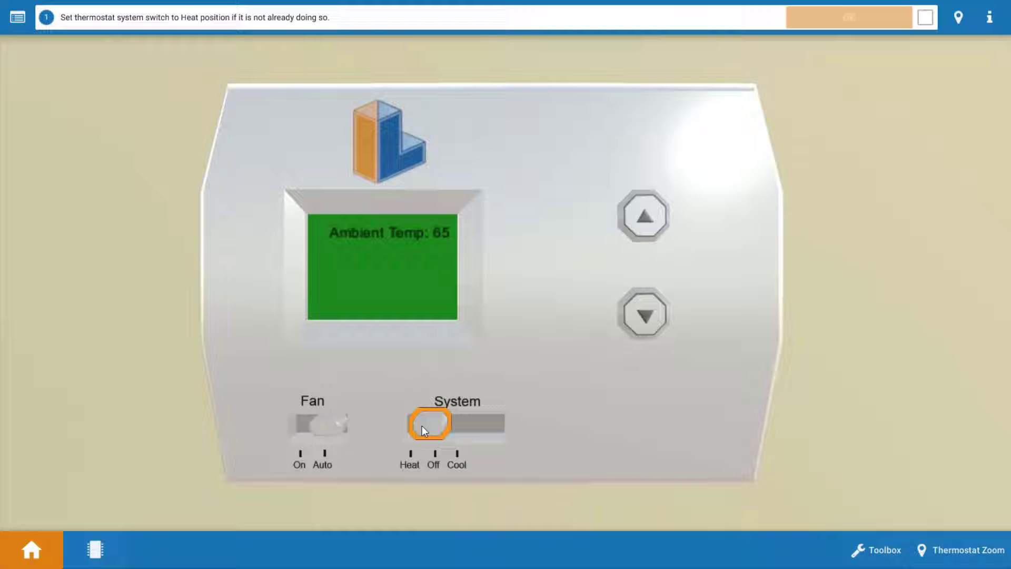
Switch the thermostat to Heat at 86 and confirm the step
{"action": "left_click", "coordinate": [422, 425]}
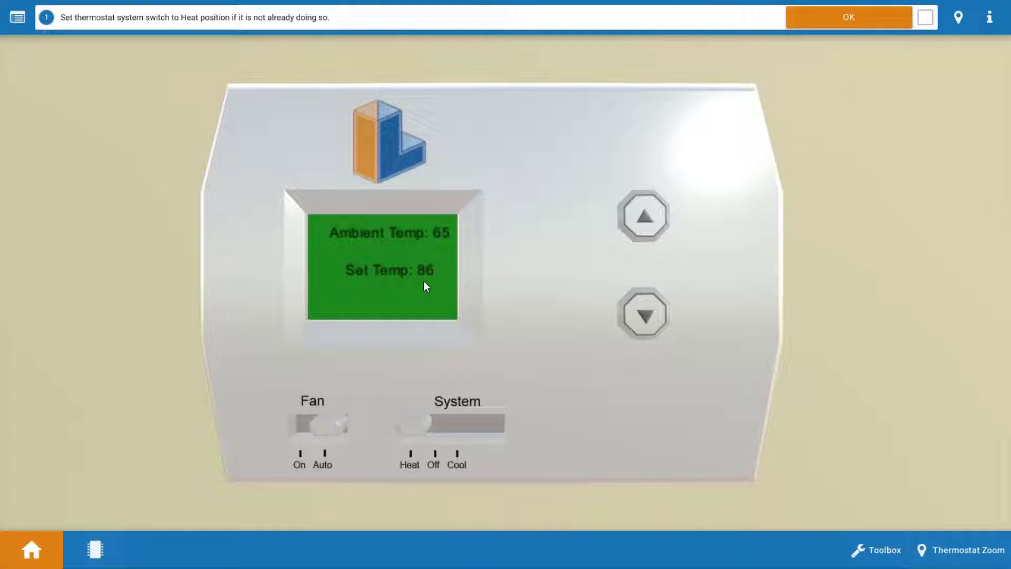
{"action": "mouse_move", "coordinate": [448, 248]}
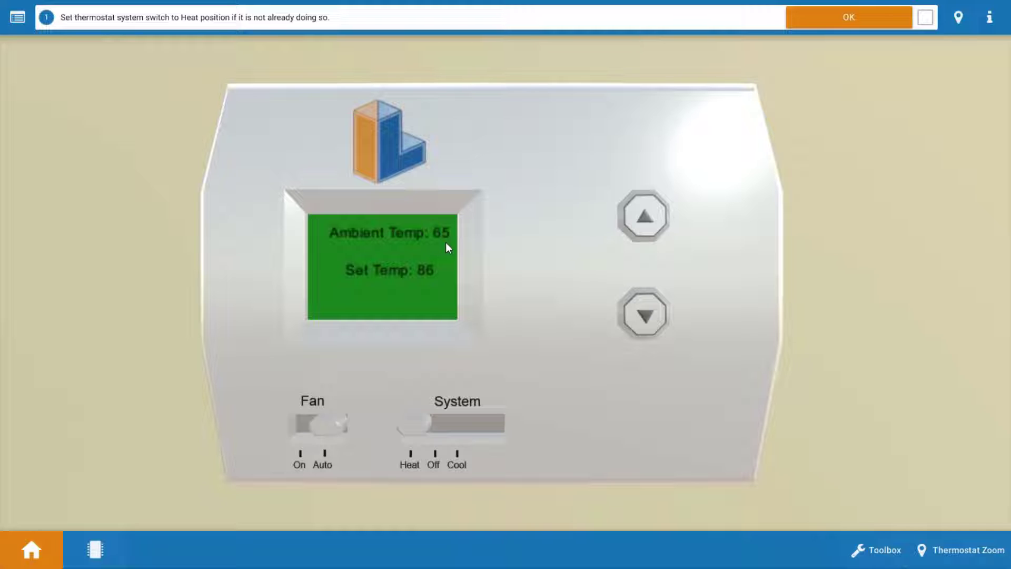
{"action": "mouse_move", "coordinate": [853, 90]}
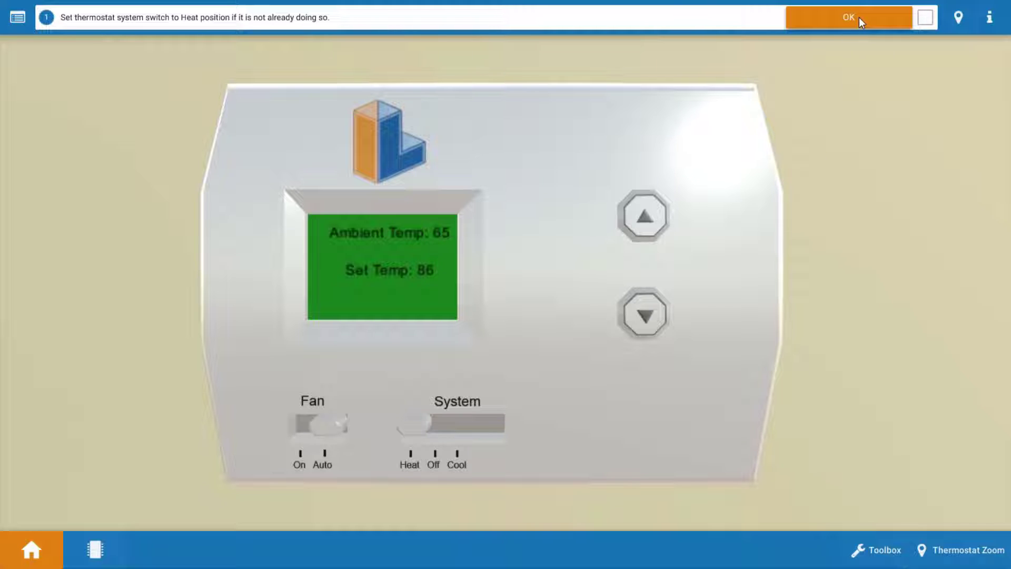
{"action": "left_click", "coordinate": [848, 17]}
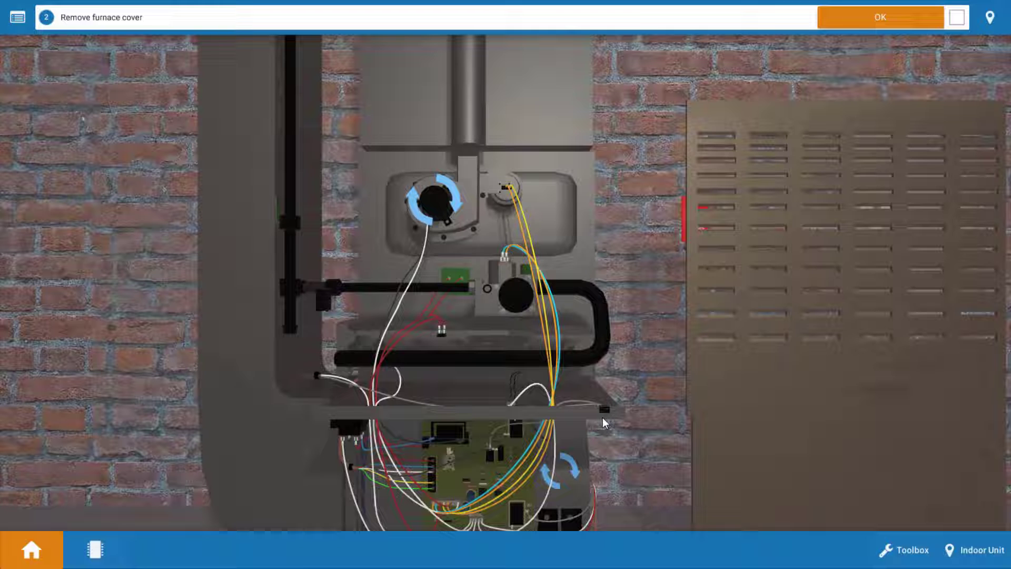
{"action": "mouse_move", "coordinate": [738, 289]}
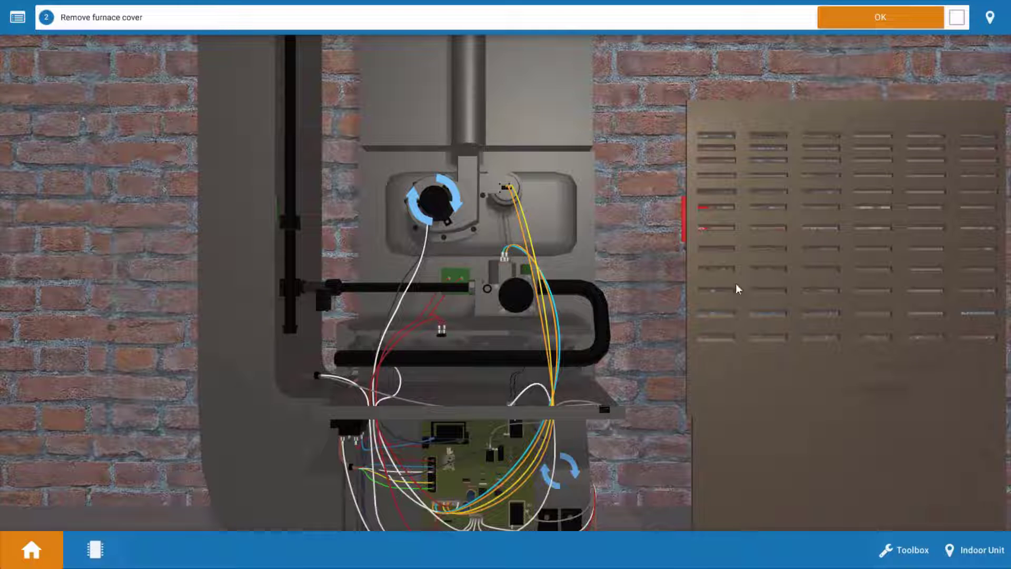
Confirm the furnace cover removal, then tape down the door switch and confirm
{"action": "left_click", "coordinate": [878, 17]}
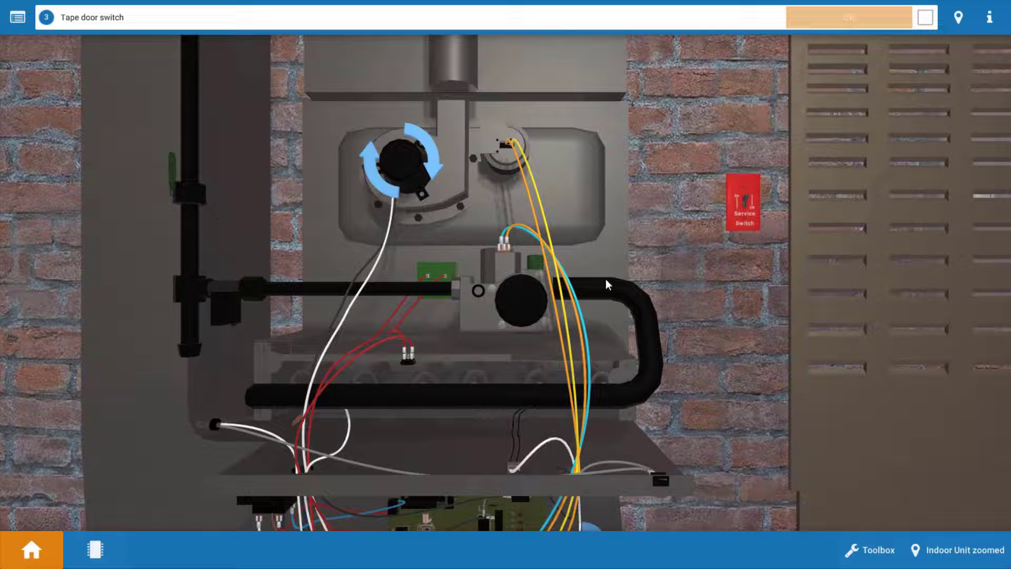
{"action": "left_click", "coordinate": [498, 242]}
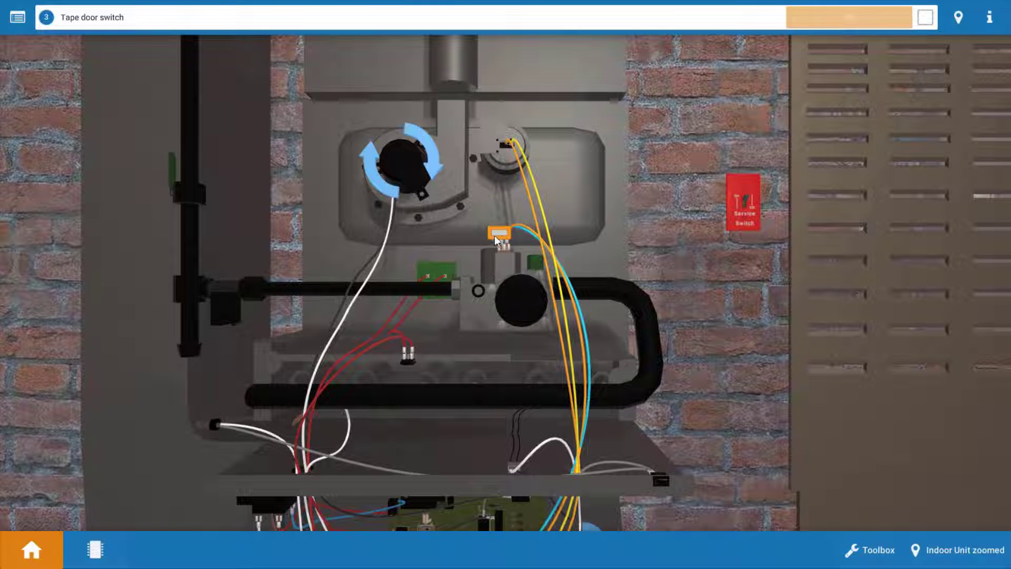
{"action": "left_click", "coordinate": [500, 235]}
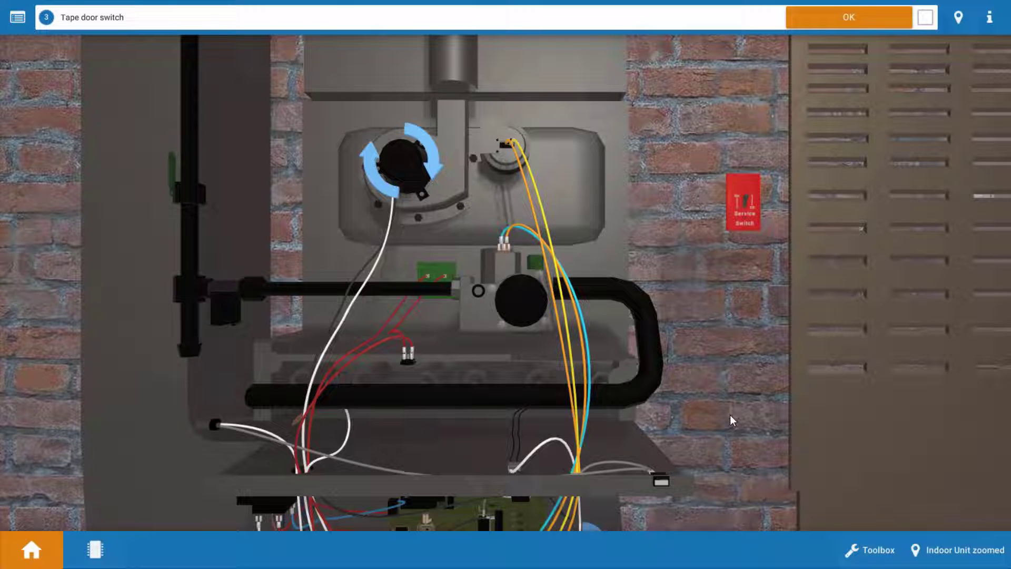
{"action": "mouse_move", "coordinate": [699, 463]}
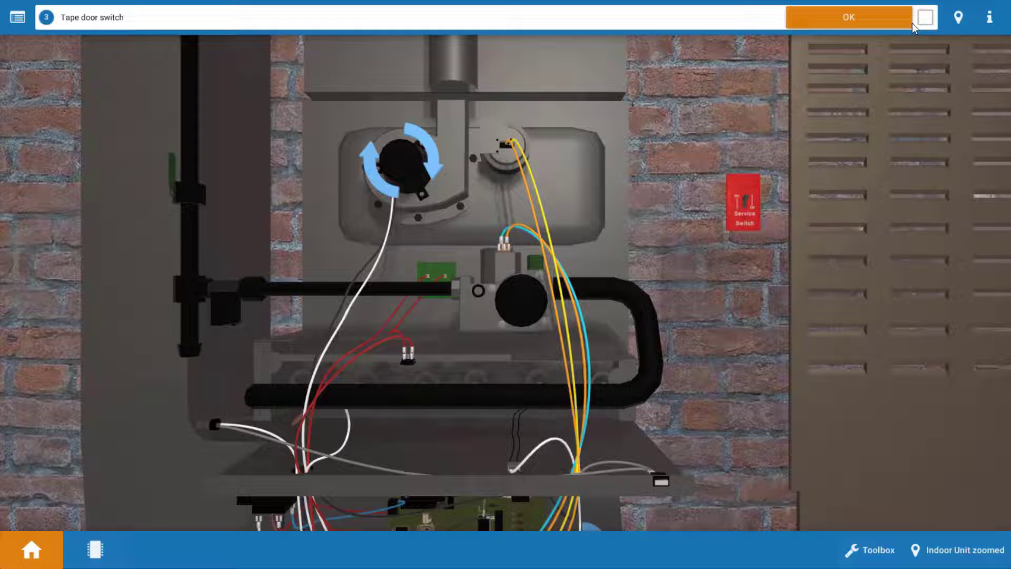
{"action": "left_click", "coordinate": [848, 17]}
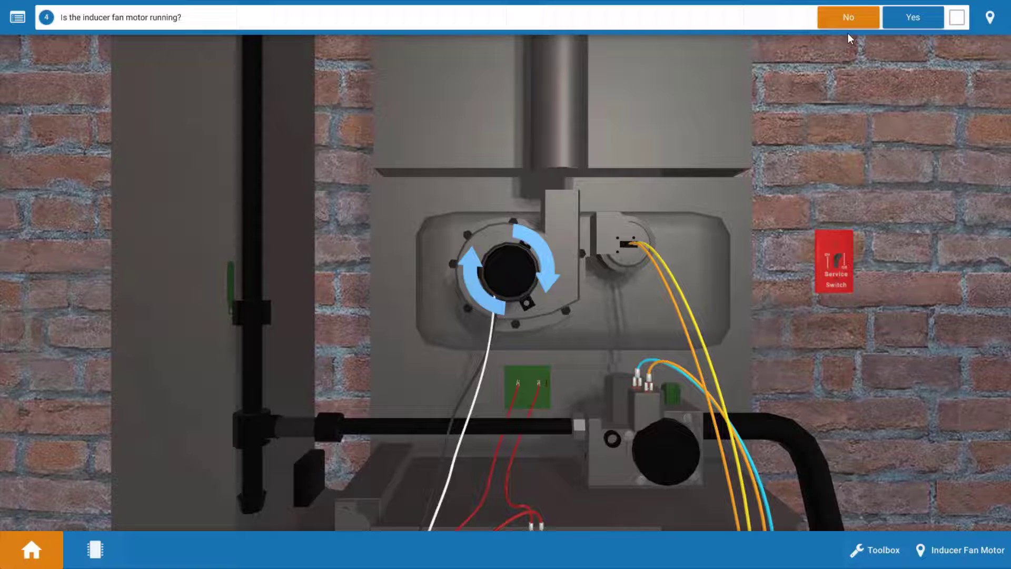
Answer No: the inducer fan motor is not running
{"action": "left_click", "coordinate": [847, 17]}
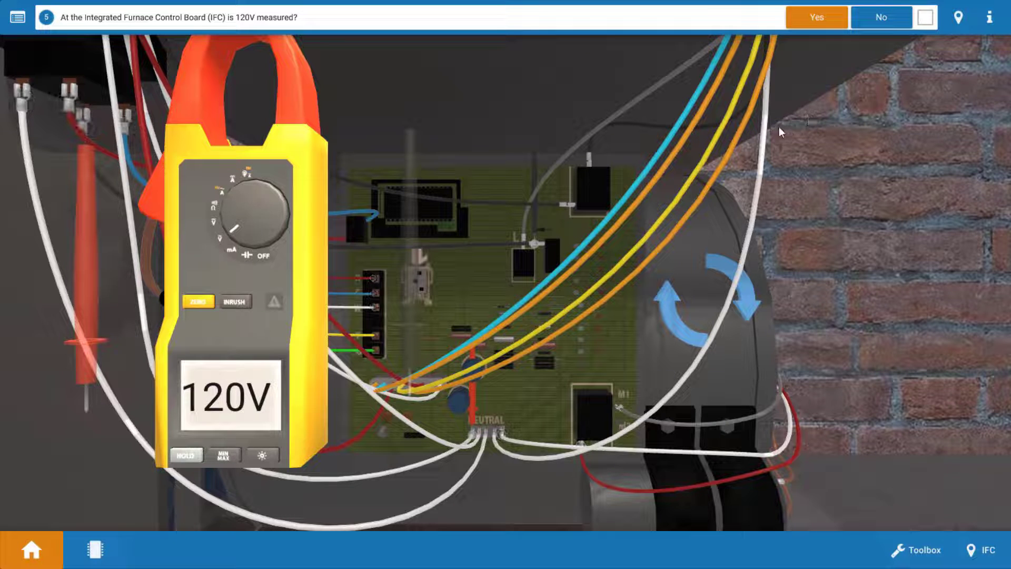
Answer Yes to 120V measured at the furnace control board
{"action": "left_click", "coordinate": [816, 17]}
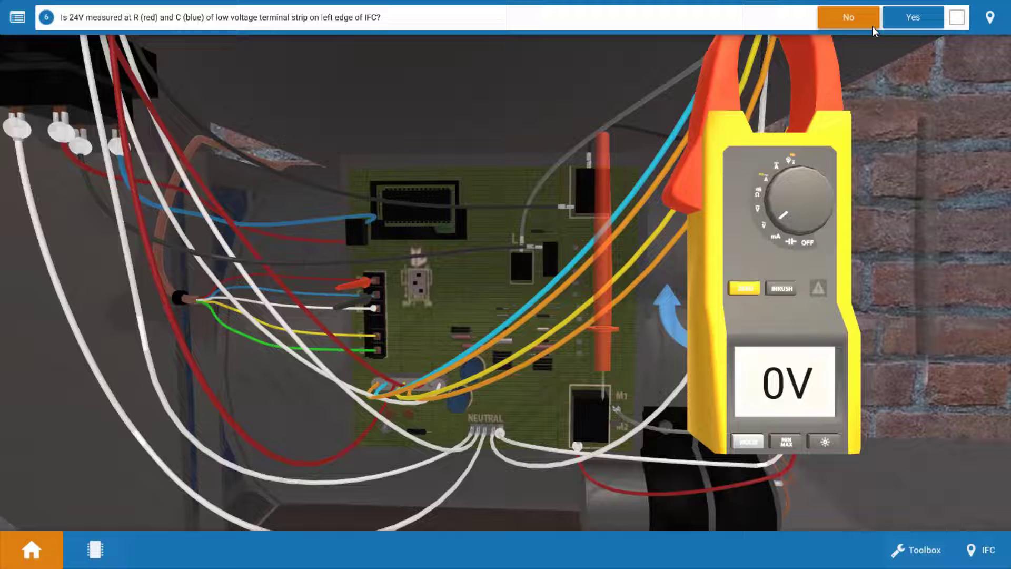
Answer No: 24V is absent at the R and C terminals
{"action": "left_click", "coordinate": [847, 18]}
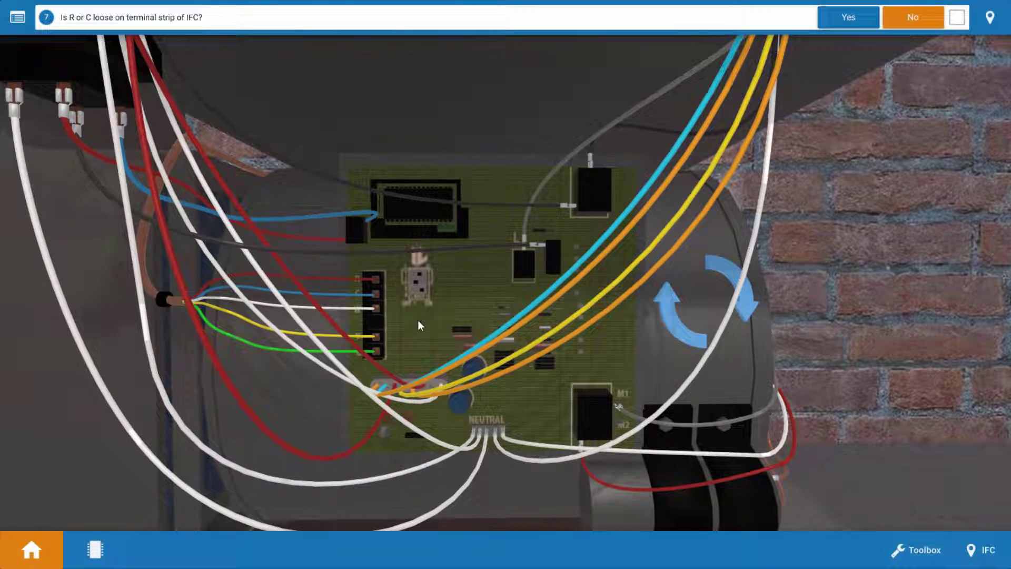
{"action": "mouse_move", "coordinate": [822, 263]}
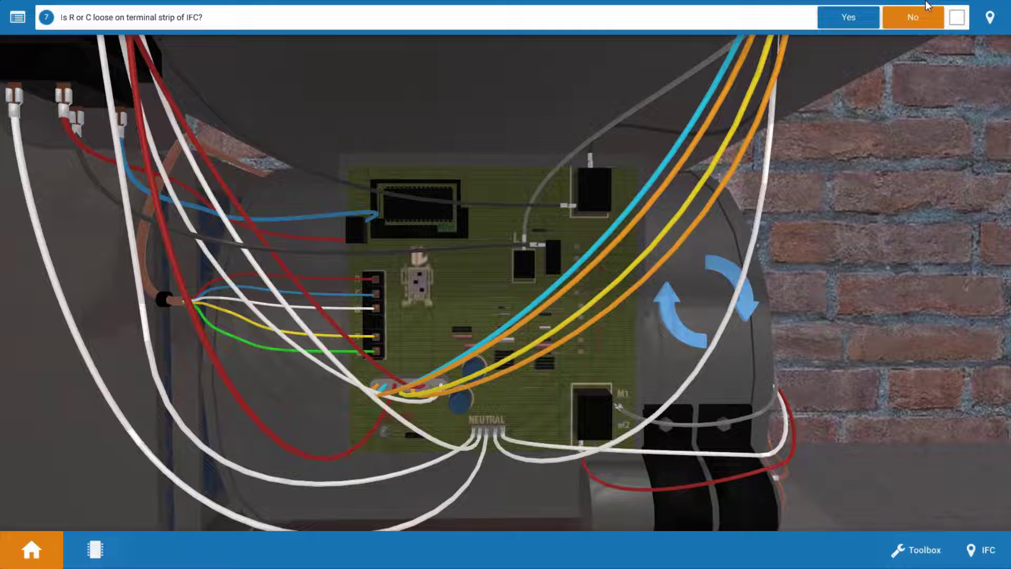
Answer No to loose R/C wires and to loose low-side transformer wires
{"action": "left_click", "coordinate": [912, 18]}
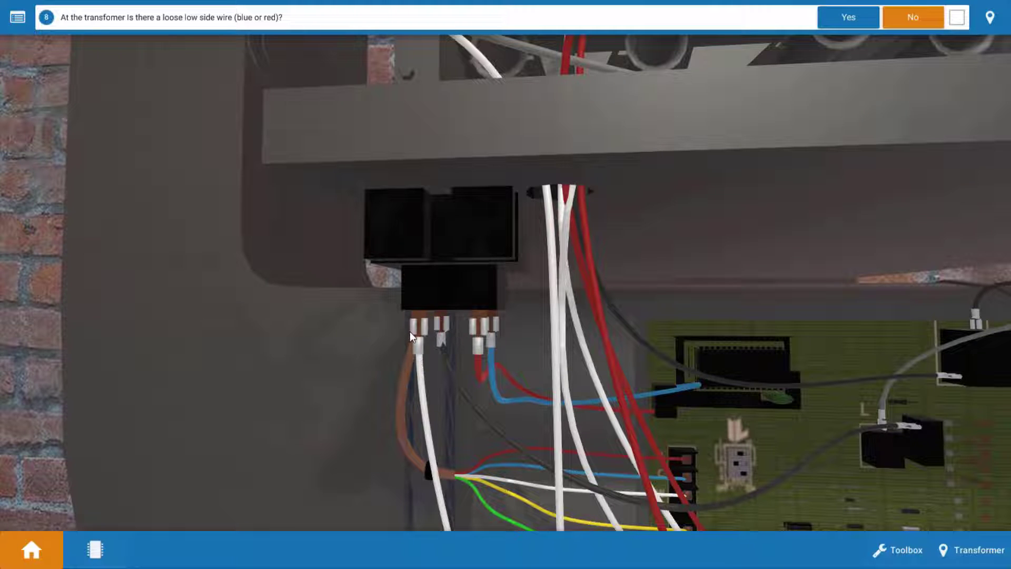
{"action": "mouse_move", "coordinate": [482, 340]}
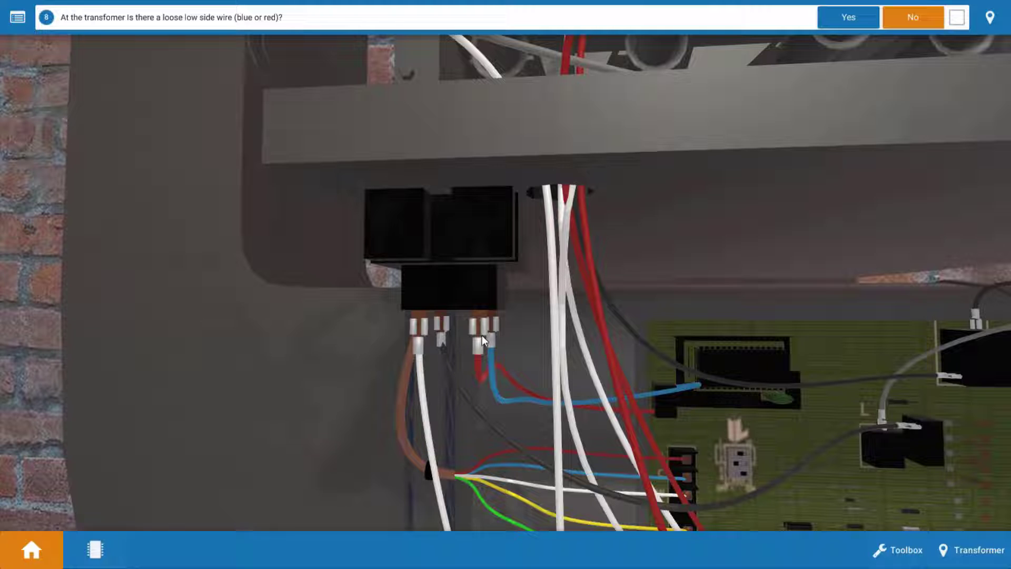
{"action": "mouse_move", "coordinate": [497, 328]}
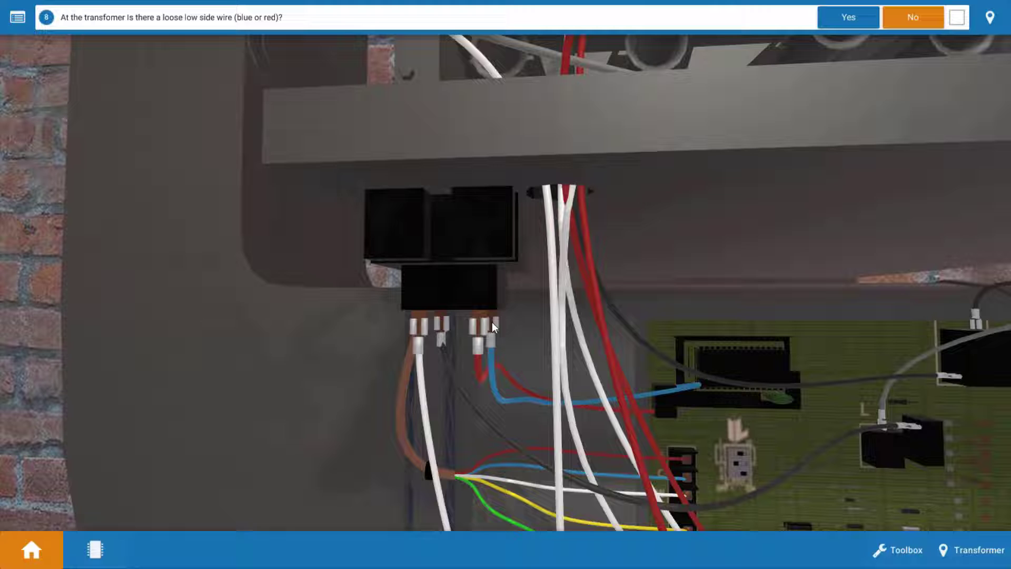
{"action": "mouse_move", "coordinate": [943, 77]}
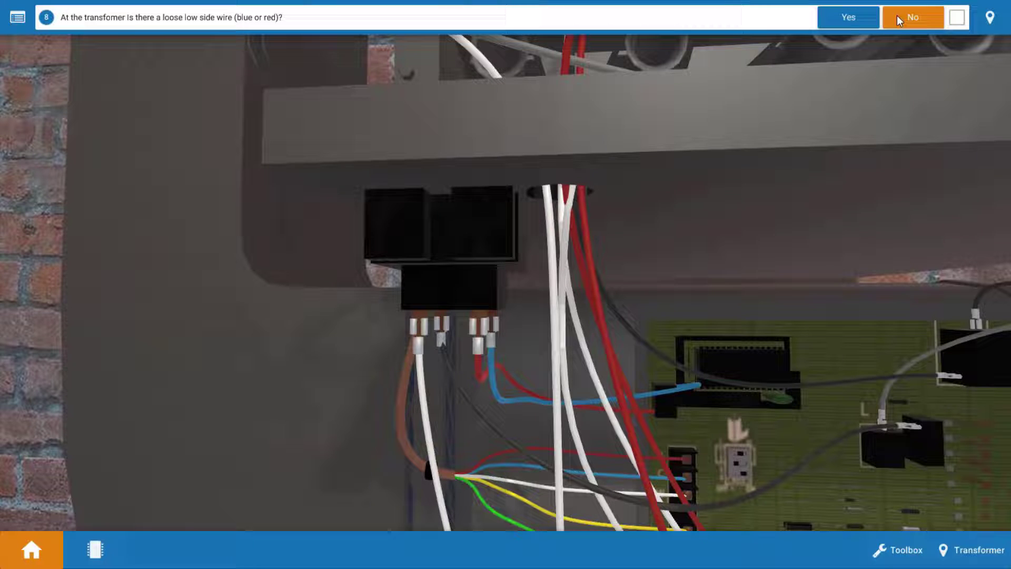
{"action": "left_click", "coordinate": [911, 17]}
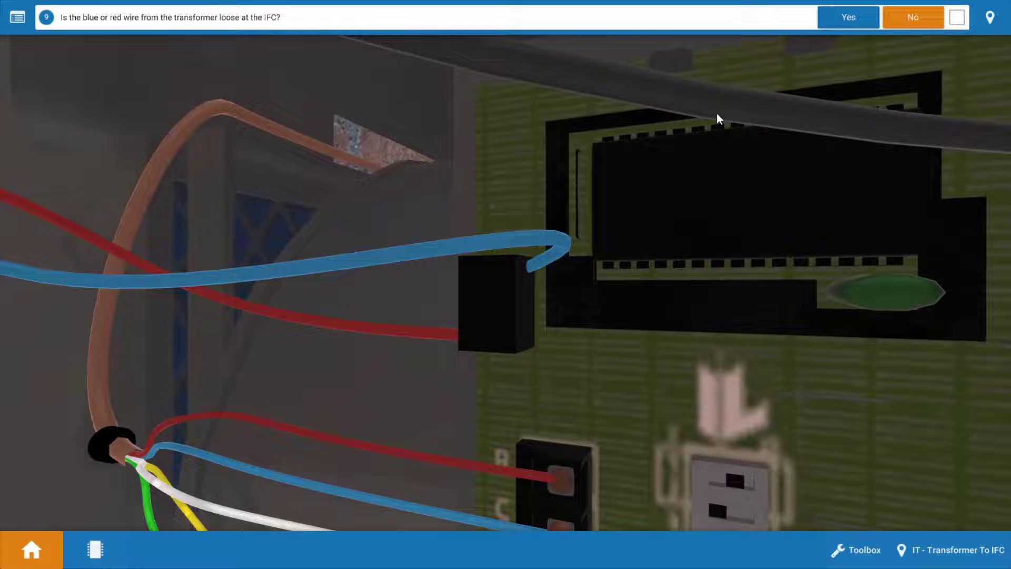
{"action": "mouse_move", "coordinate": [413, 278]}
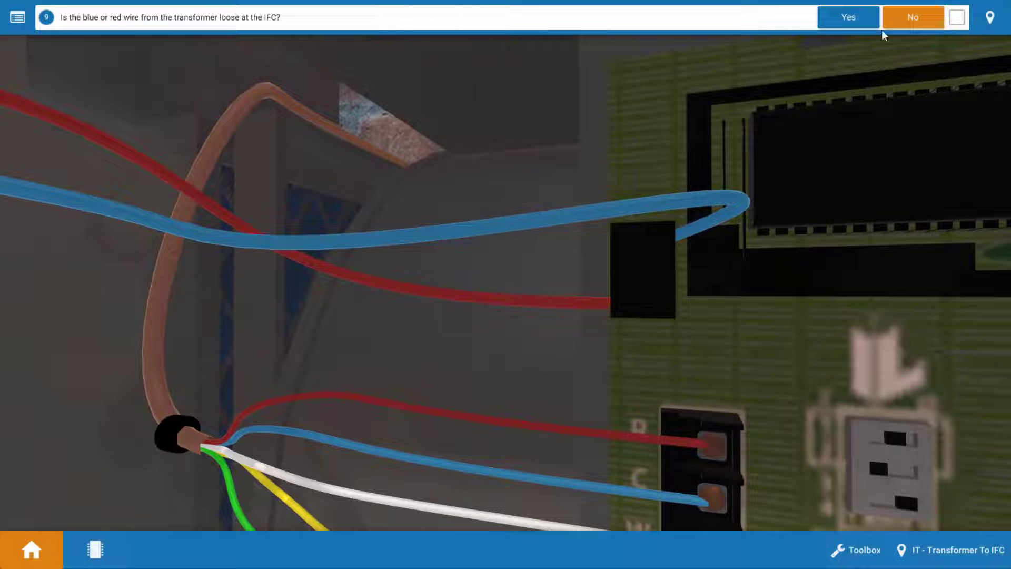
Answer No: blue and red transformer wires are secure at the IFC
{"action": "left_click", "coordinate": [911, 17]}
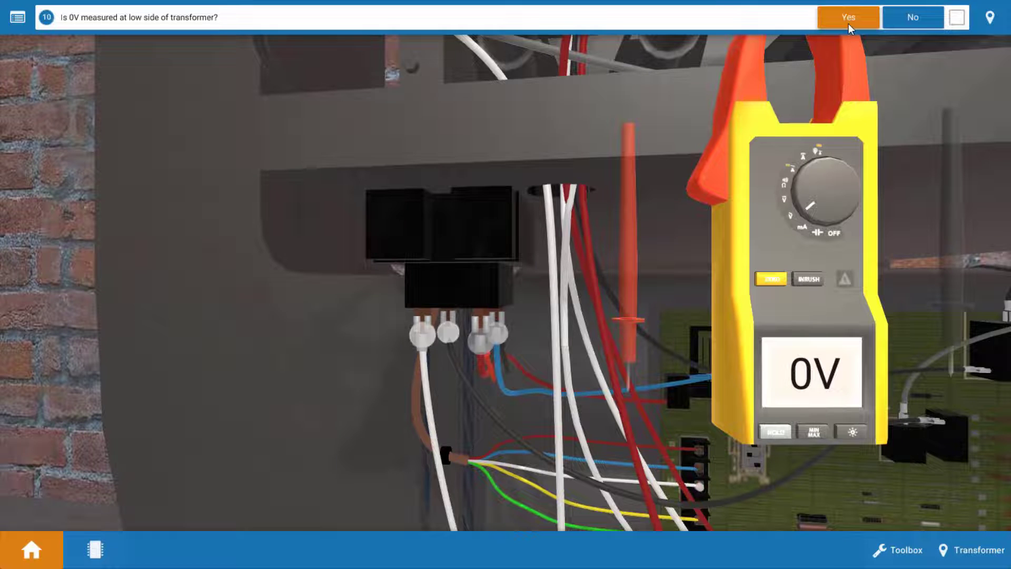
Answer Yes to 0V measured at the transformer's low side
{"action": "left_click", "coordinate": [847, 17]}
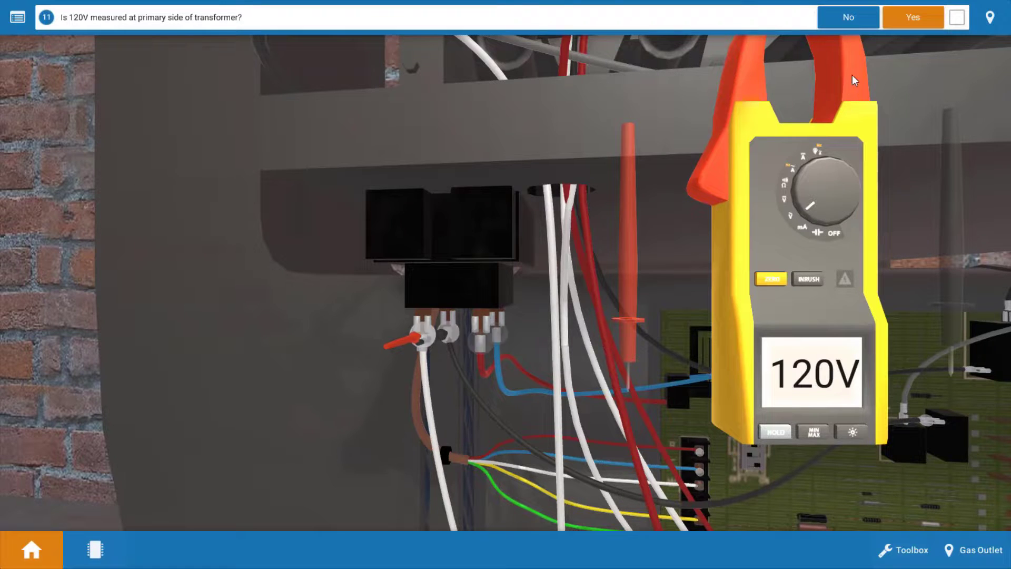
Answer Yes to 120V measured at the transformer's primary side
{"action": "left_click", "coordinate": [911, 17]}
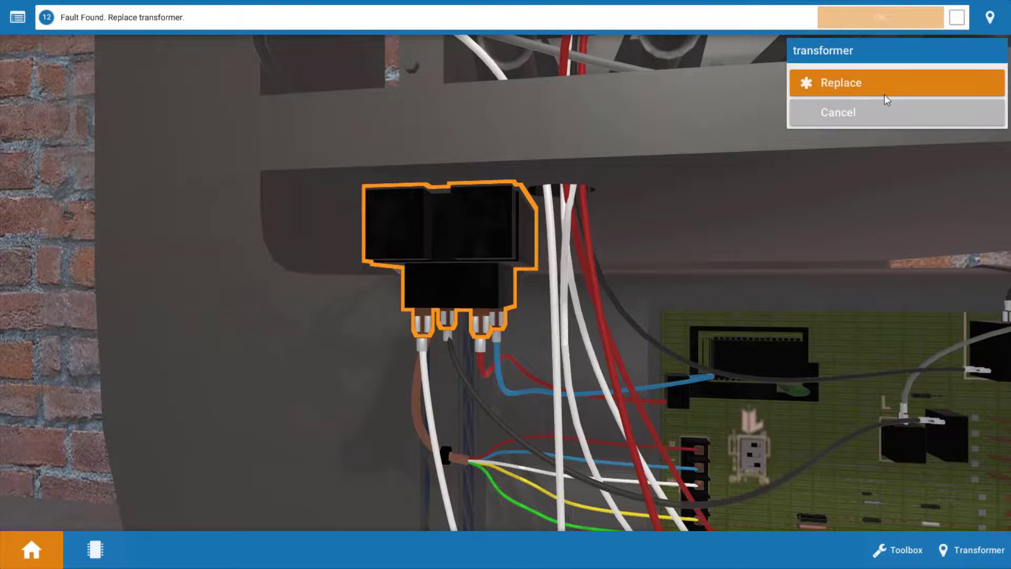
Choose Replace for the faulty transformer and confirm the replacement
{"action": "left_click", "coordinate": [896, 83]}
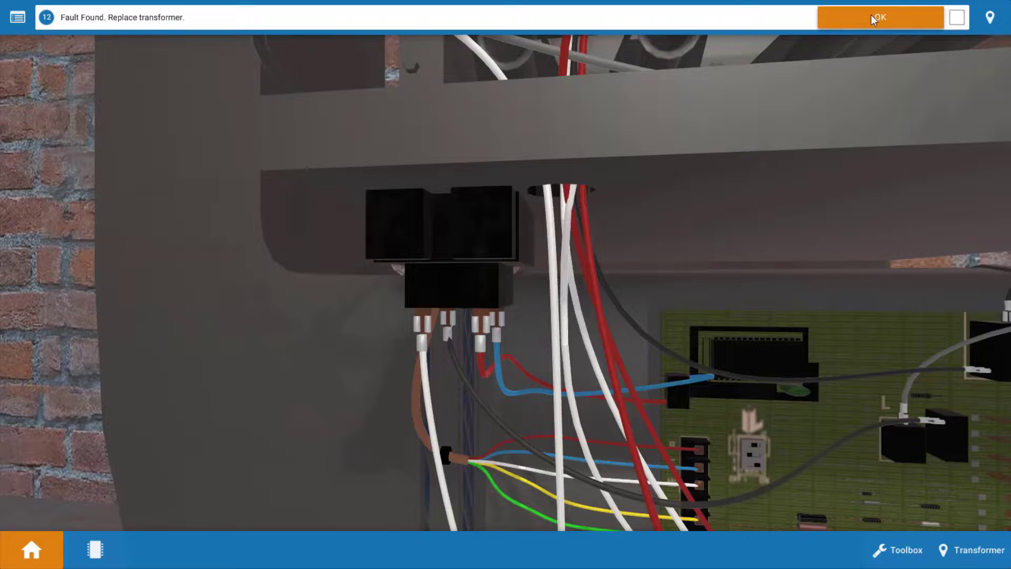
{"action": "left_click", "coordinate": [880, 17]}
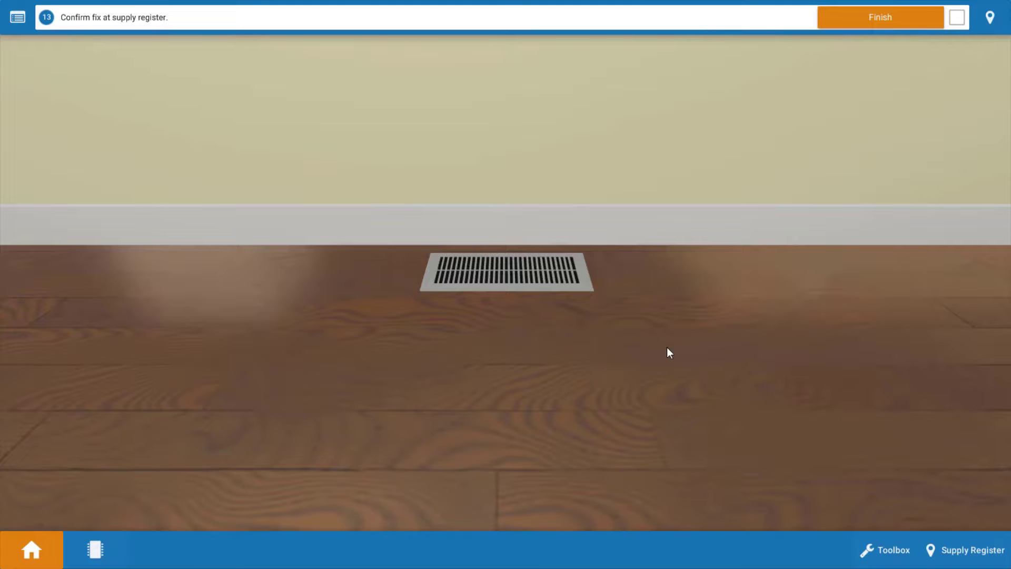
{"action": "mouse_move", "coordinate": [549, 376]}
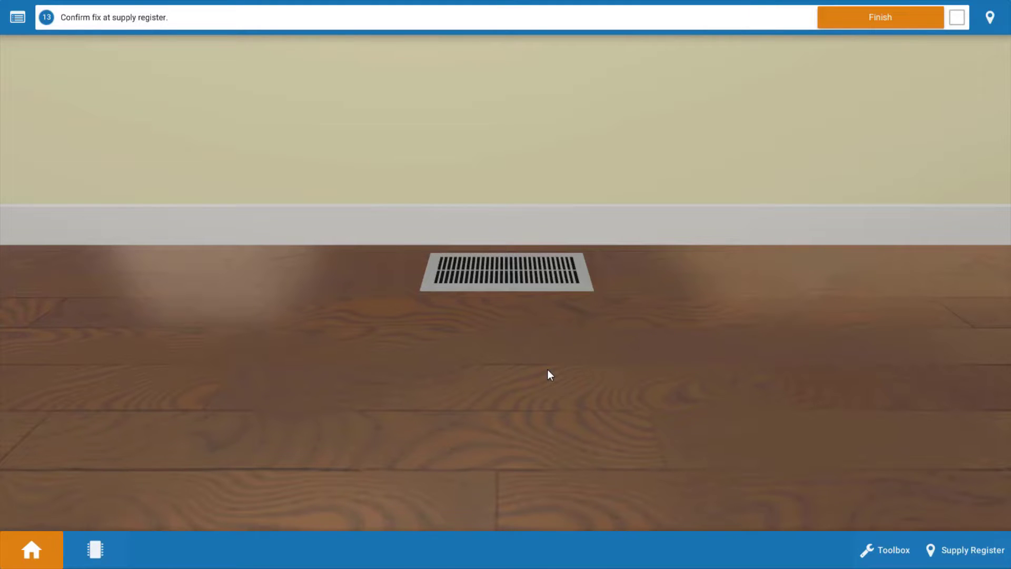
{"action": "mouse_move", "coordinate": [572, 295]}
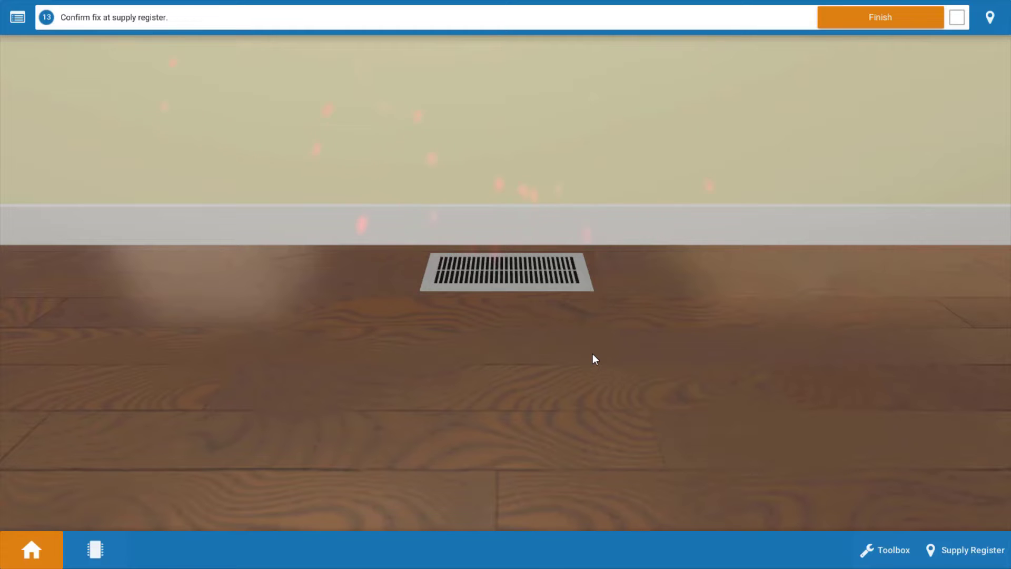
{"action": "mouse_move", "coordinate": [613, 381]}
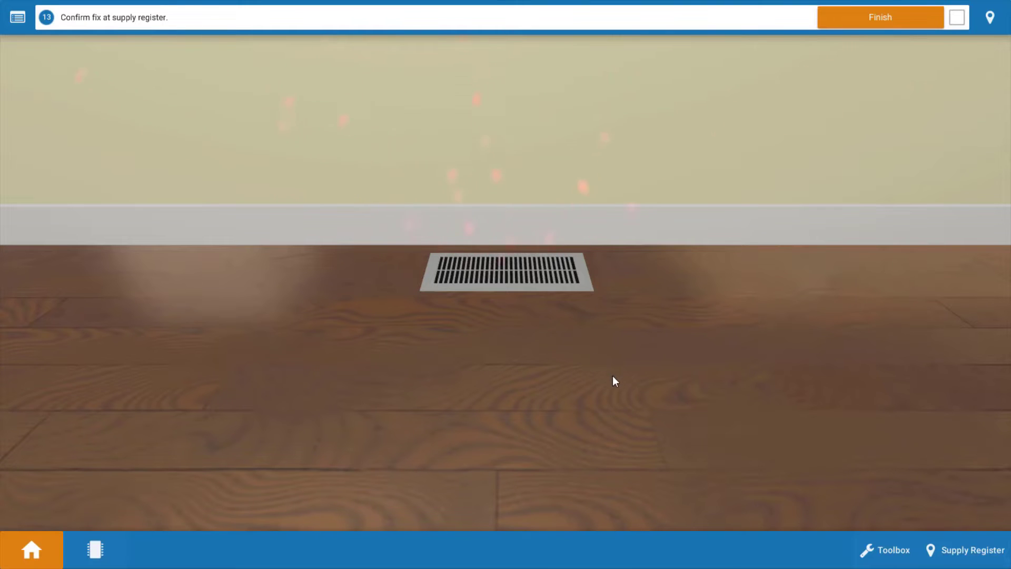
{"action": "mouse_move", "coordinate": [700, 479]}
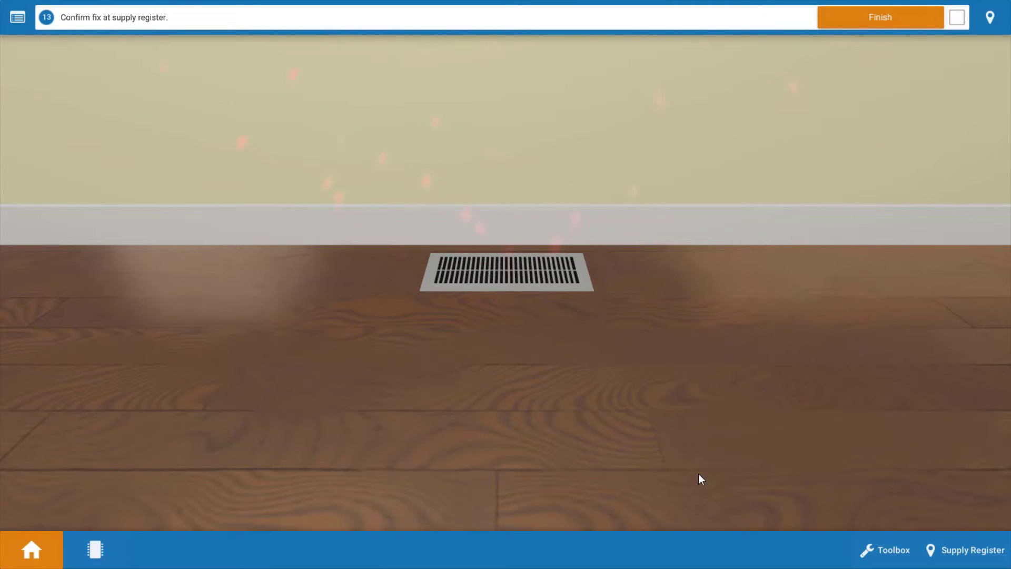